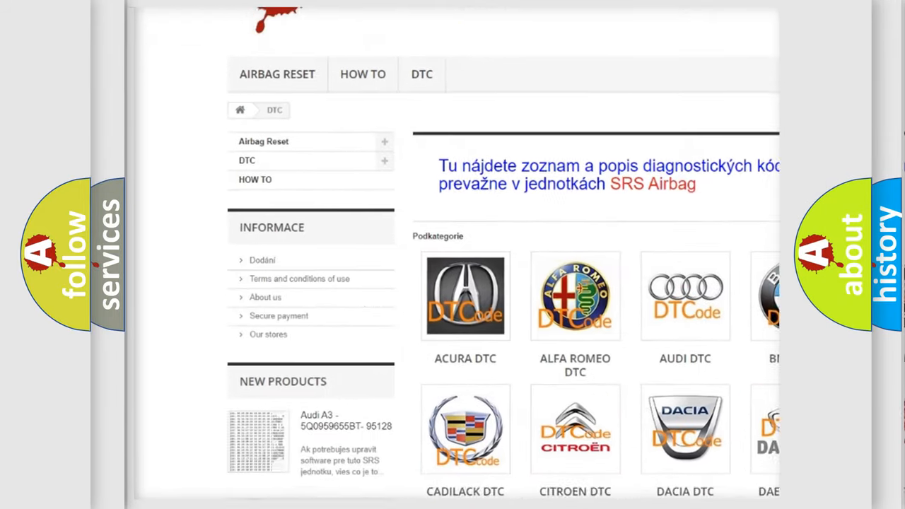
{"action": "scroll", "scroll_direction": "down", "scroll_amount": 3}
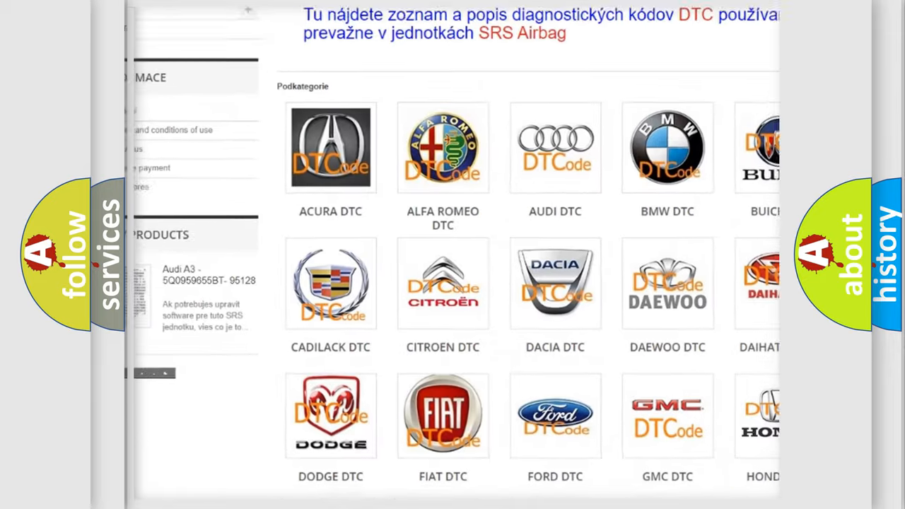
{"action": "scroll", "scroll_direction": "down", "scroll_amount": 3}
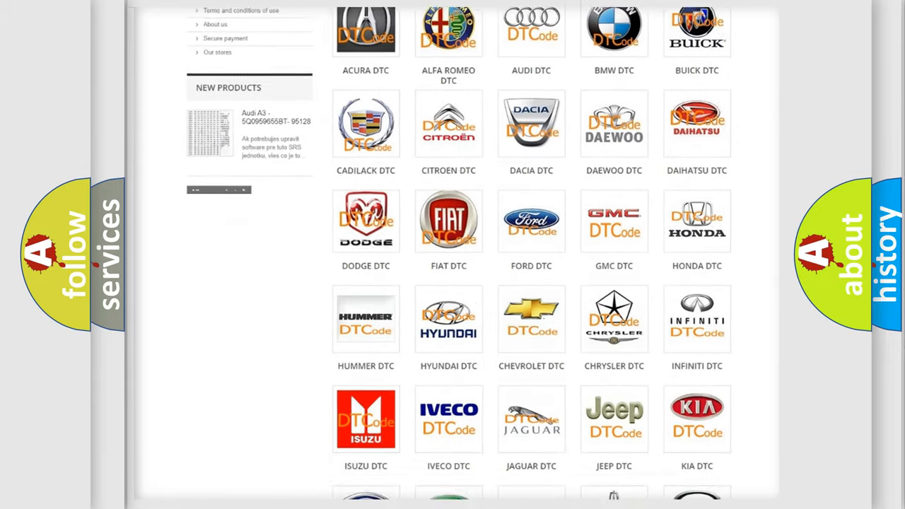
{"action": "scroll", "scroll_direction": "down", "scroll_amount": 3}
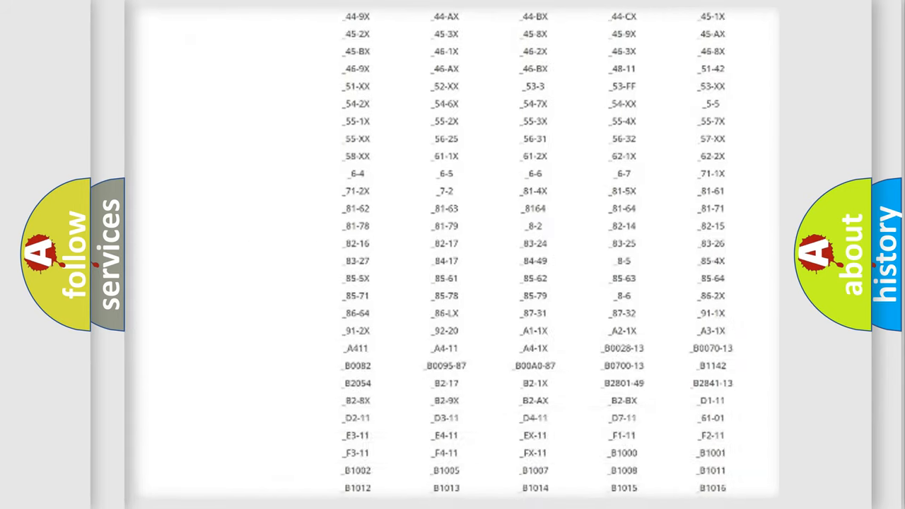
{"action": "scroll", "scroll_direction": "down", "scroll_amount": 3}
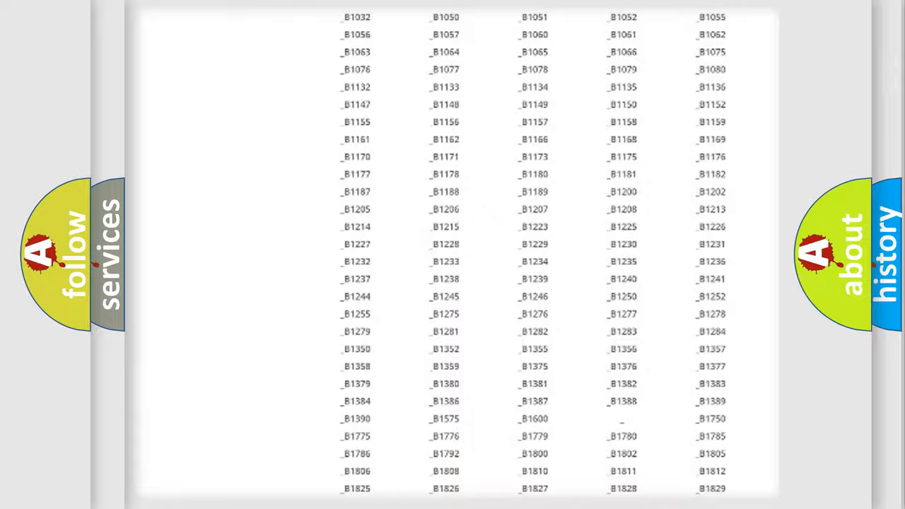